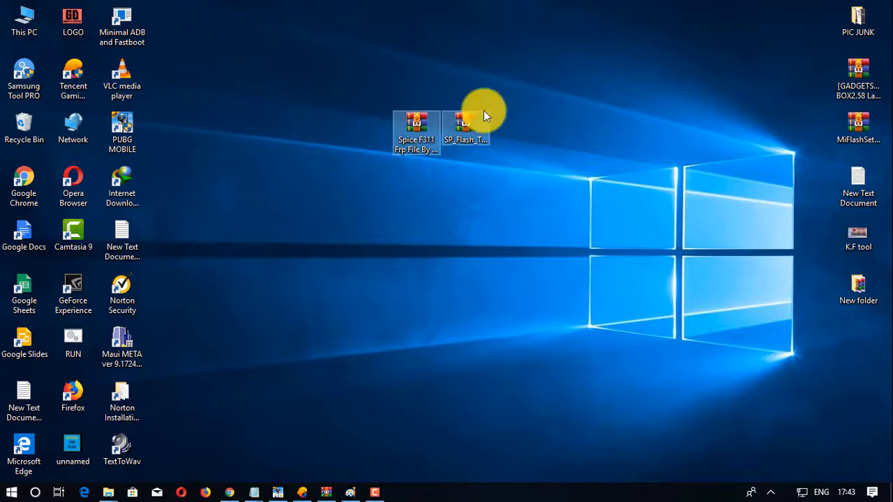
Step: Extract the SP Flash Tool archive into its own desktop folder via WinRAR's 'Extract to' option
{"action": "left_click_drag", "start_coordinate": [485, 115], "coordinate": [307, 237]}
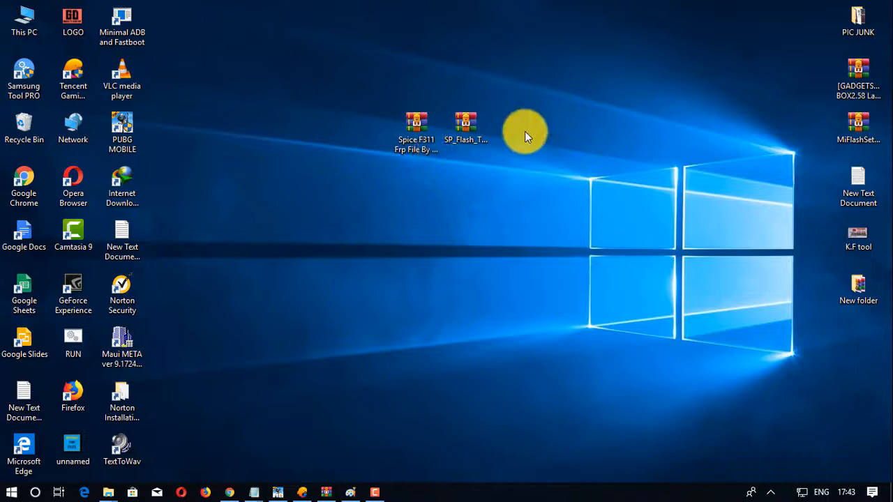
{"action": "left_click_drag", "start_coordinate": [528, 136], "coordinate": [307, 179]}
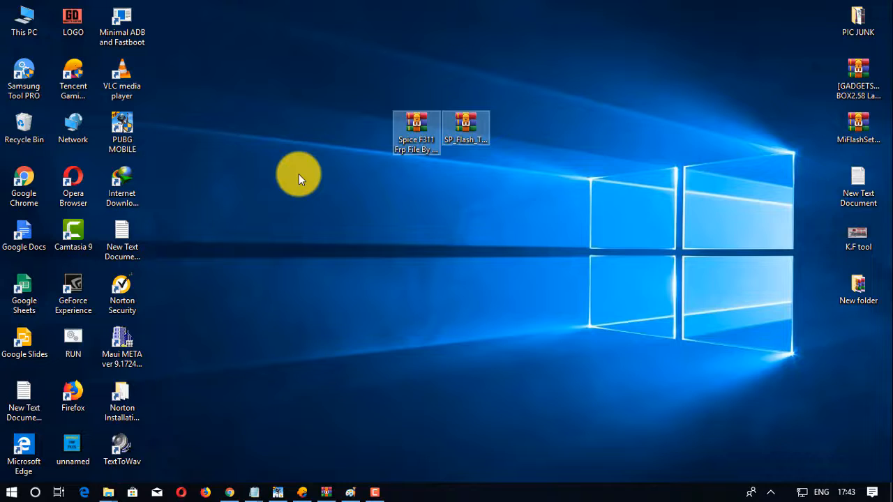
{"action": "mouse_move", "coordinate": [294, 182]}
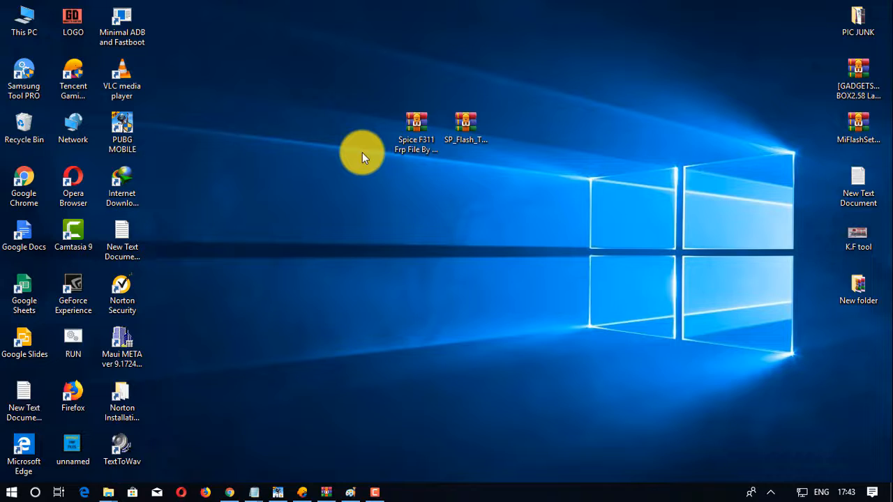
{"action": "mouse_move", "coordinate": [555, 133]}
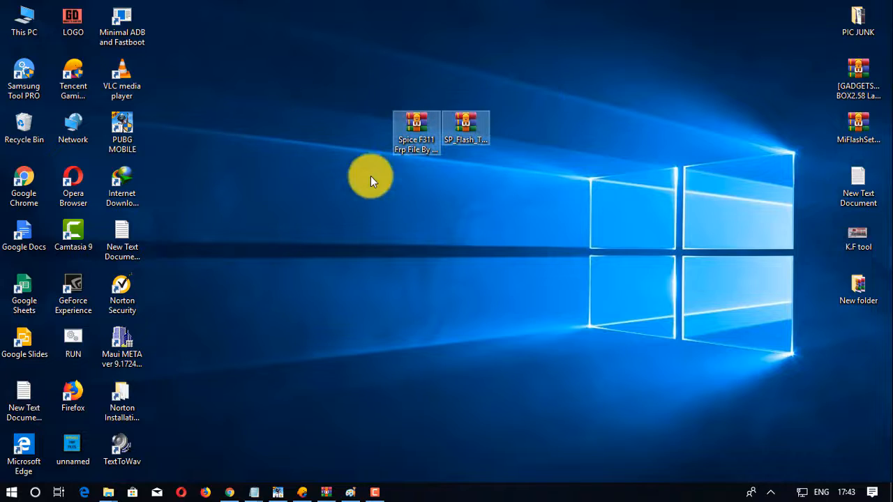
{"action": "mouse_move", "coordinate": [307, 114]}
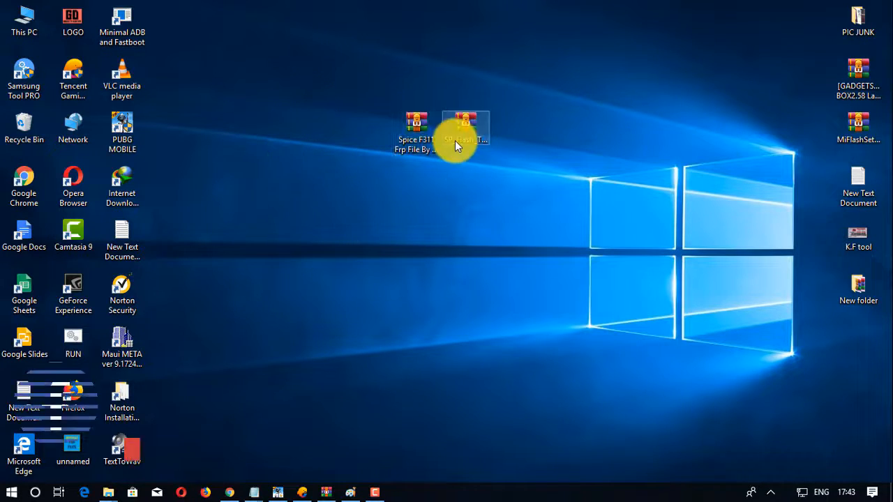
{"action": "right_click", "coordinate": [466, 128]}
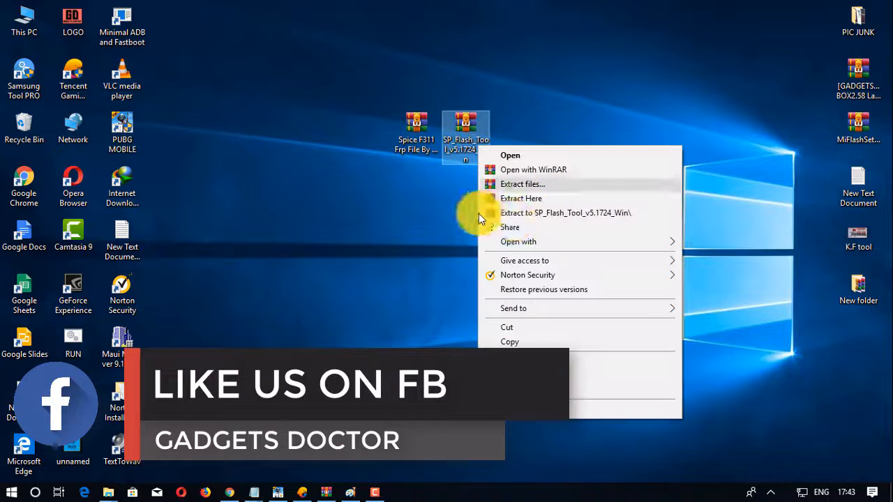
{"action": "left_click", "coordinate": [521, 198]}
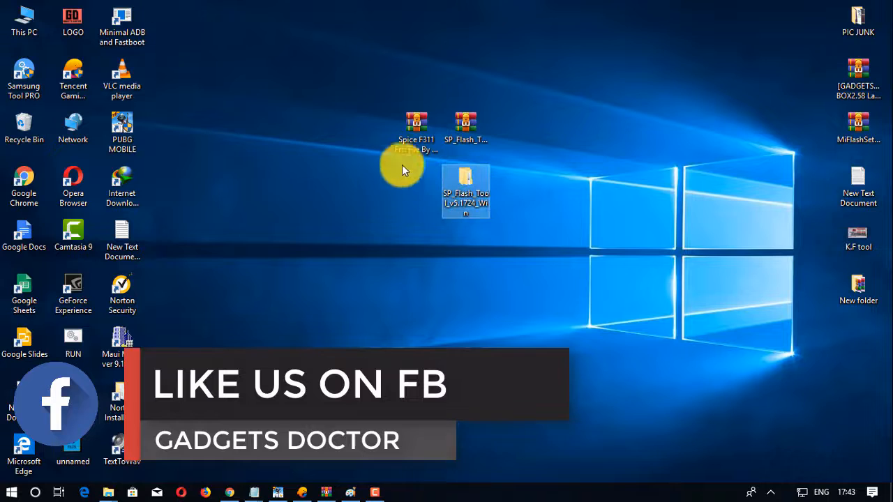
Step: Extract the Spice F311 FRP archive into its own desktop folder the same way
{"action": "right_click", "coordinate": [415, 139]}
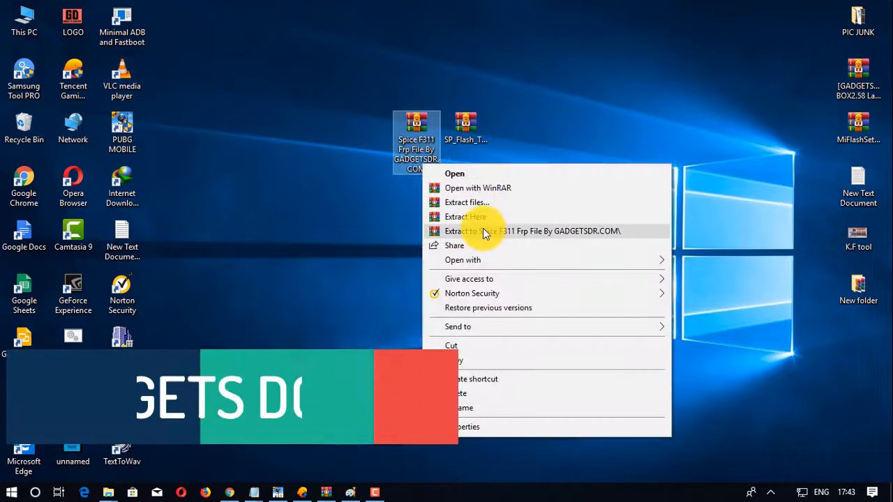
{"action": "left_click", "coordinate": [530, 232]}
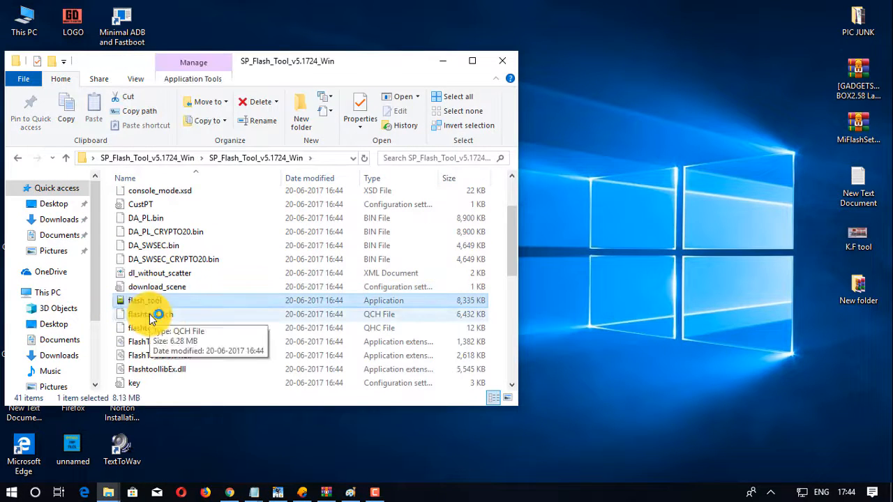
Step: Launch flash_tool.exe from the extracted SP_Flash_Tool_v5.1724_Win folder
{"action": "double_click", "coordinate": [145, 300]}
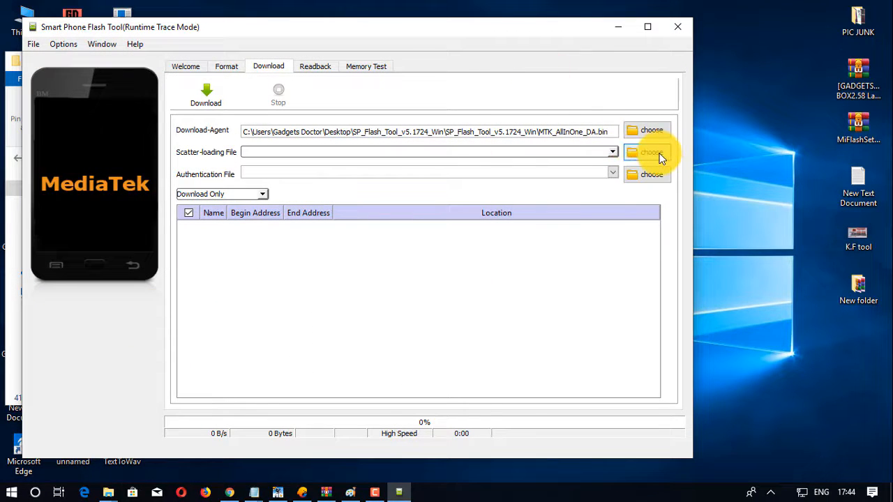
Step: Load the MT6737M scatter file from the desktop Spice F311 FRP folder into the Scatter-loading File field
{"action": "left_click", "coordinate": [652, 152]}
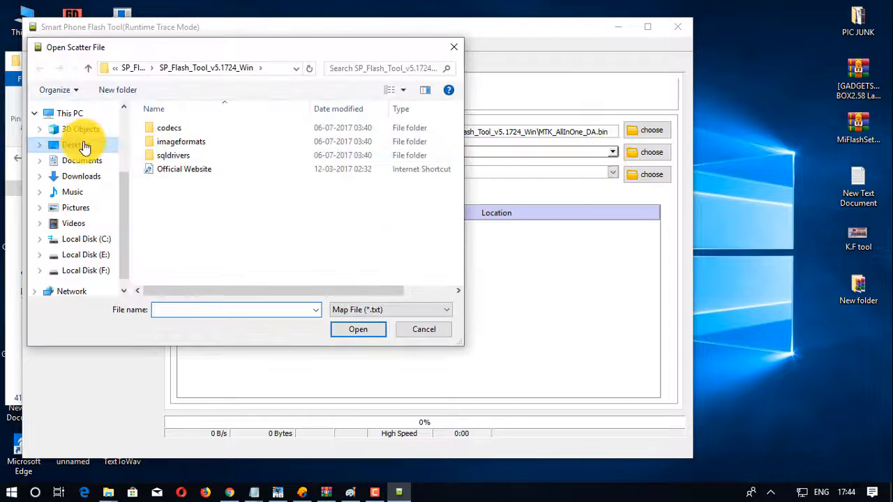
{"action": "left_click", "coordinate": [77, 144]}
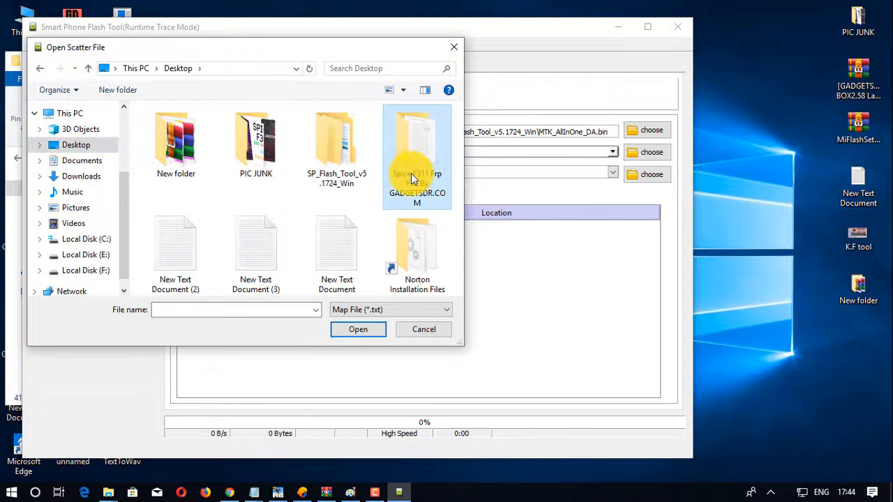
{"action": "double_click", "coordinate": [416, 151]}
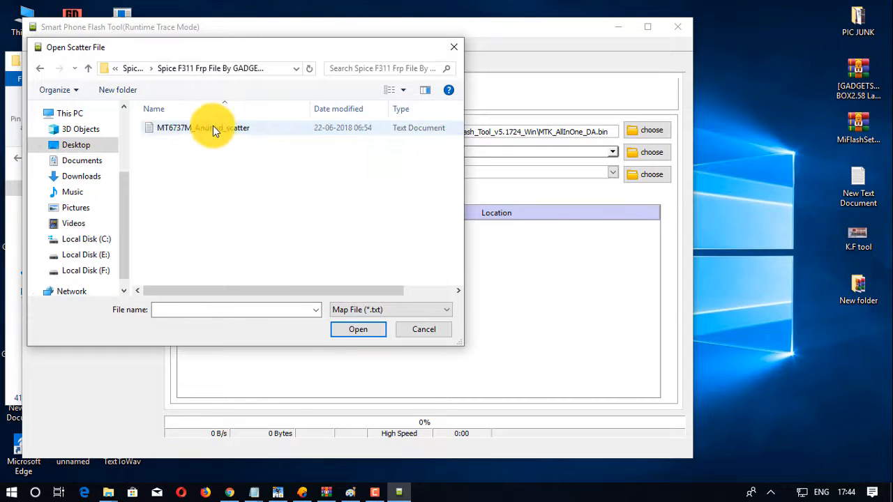
{"action": "double_click", "coordinate": [204, 128]}
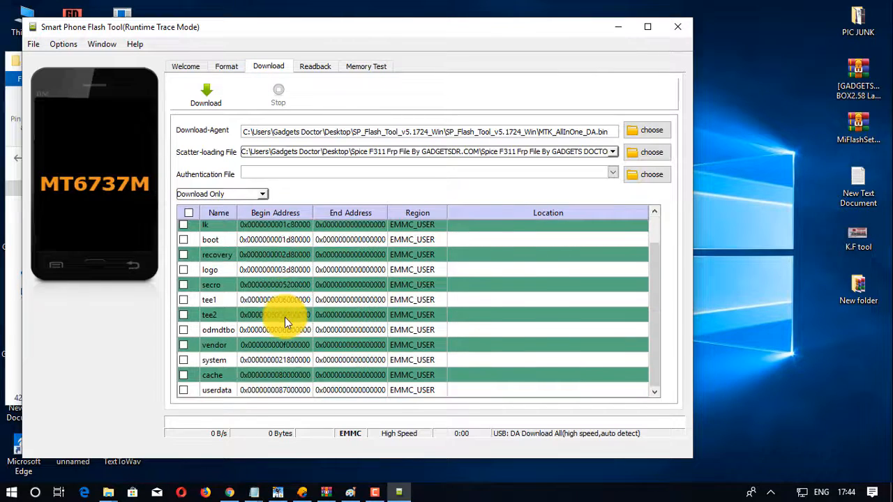
{"action": "left_click", "coordinate": [226, 67]}
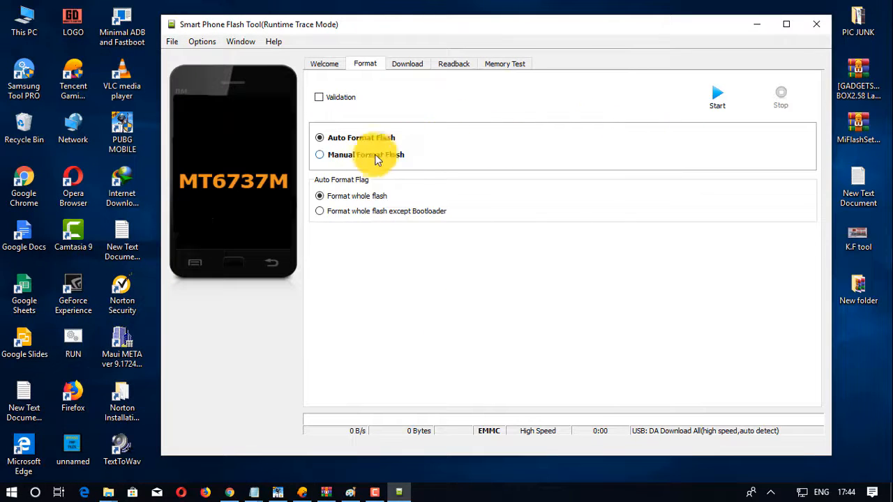
{"action": "mouse_move", "coordinate": [404, 155]}
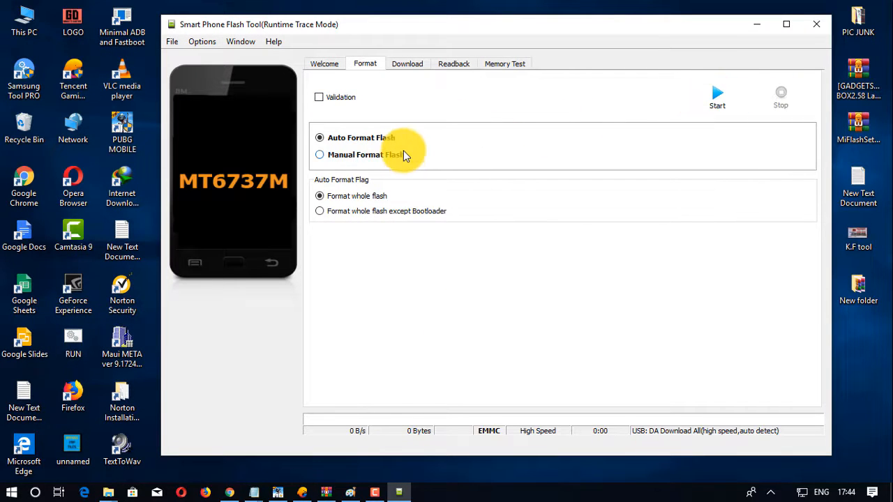
Step: Select Manual Format Flash on the Format tab to target a custom region
{"action": "left_click", "coordinate": [320, 153]}
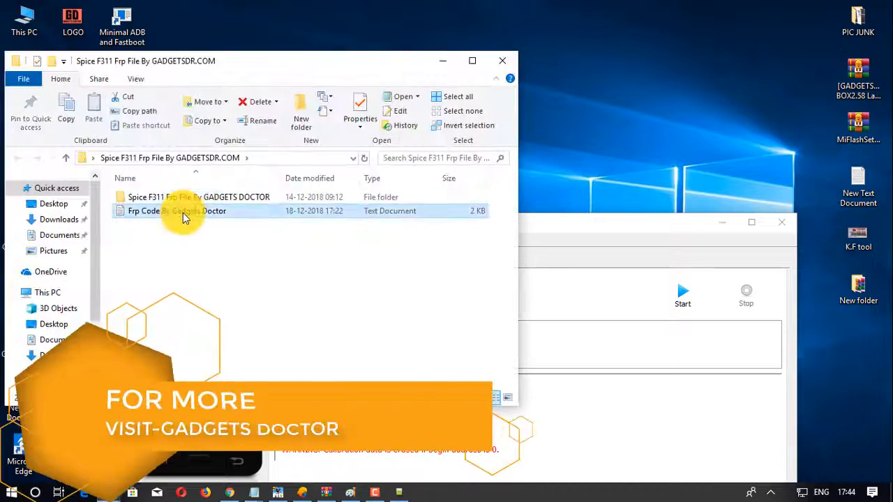
Step: View the Frp Code text file and select its FRP address value 0x9A00000
{"action": "double_click", "coordinate": [176, 211]}
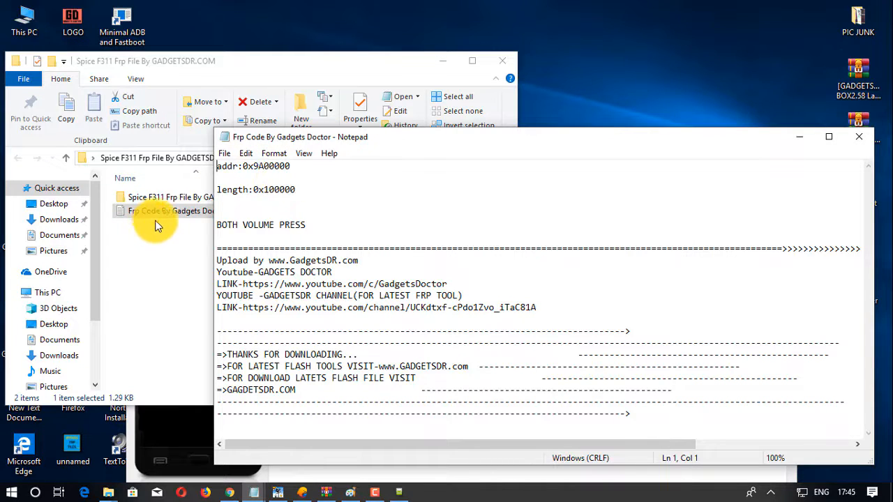
{"action": "double_click", "coordinate": [268, 166]}
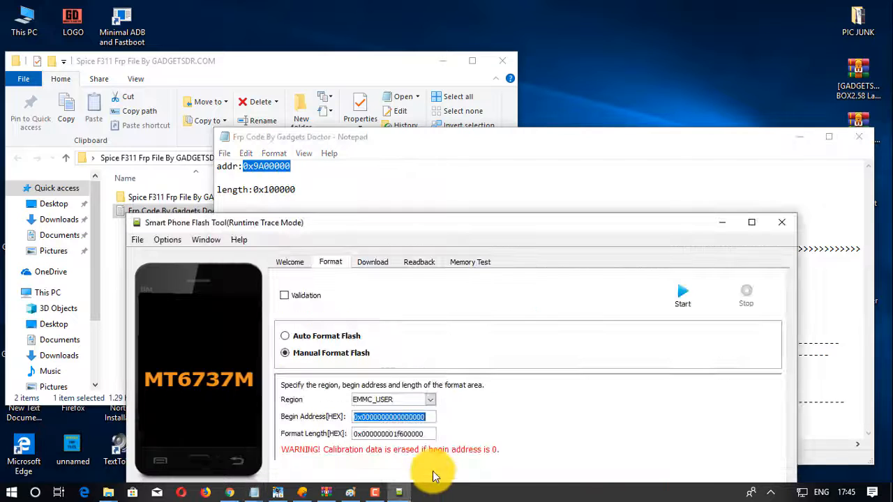
Step: Enter begin address 0x9A00000 and copy length 0x100000 from Notepad into the Format Length field
{"action": "type", "text": "0x9A00000"}
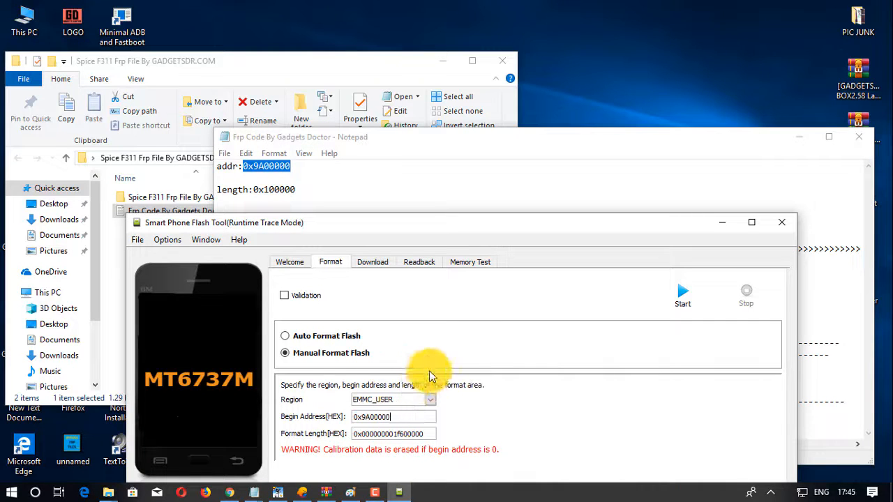
{"action": "left_click", "coordinate": [249, 193]}
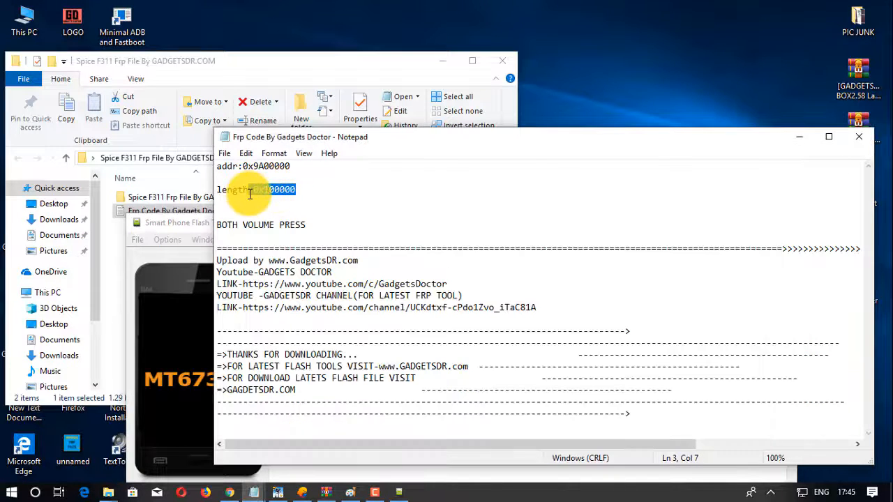
{"action": "right_click", "coordinate": [274, 189]}
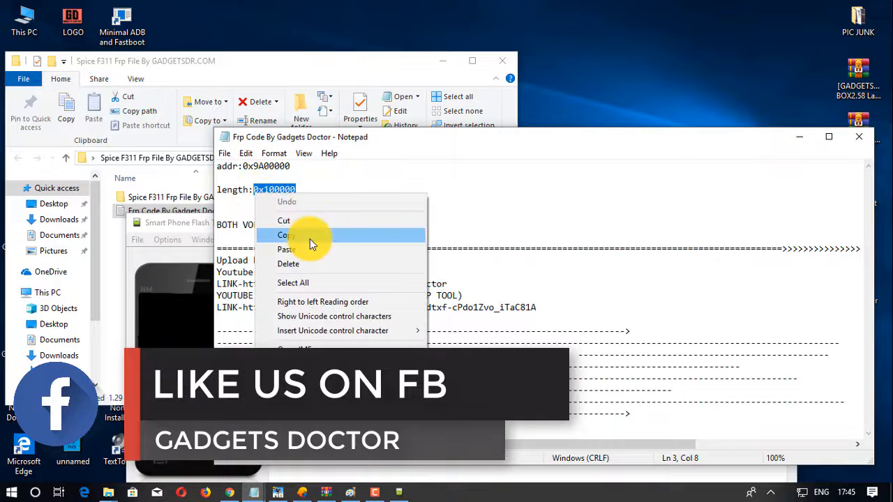
{"action": "left_click", "coordinate": [286, 234]}
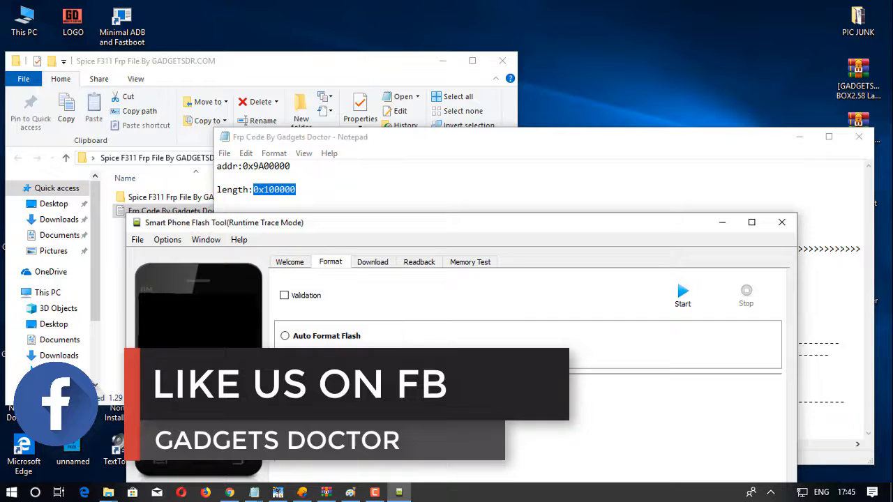
{"action": "left_click", "coordinate": [285, 351]}
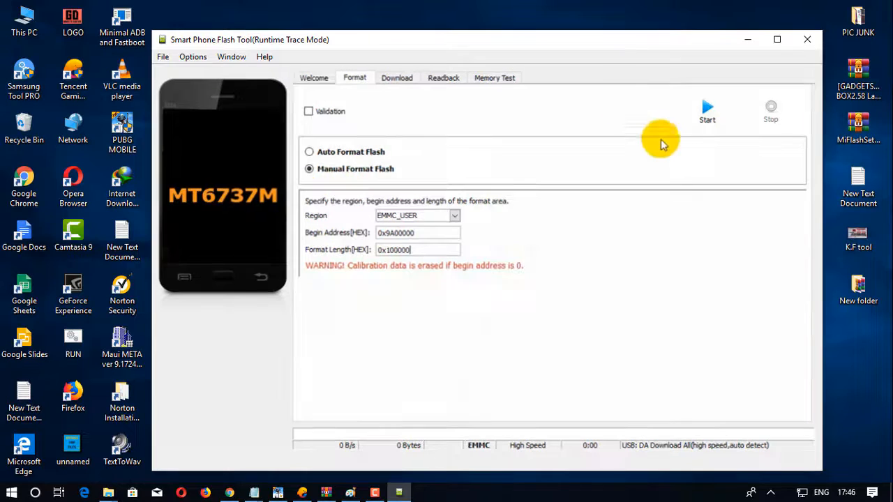
Step: Start the manual format of the FRP region with the entered address and length
{"action": "left_click", "coordinate": [706, 109]}
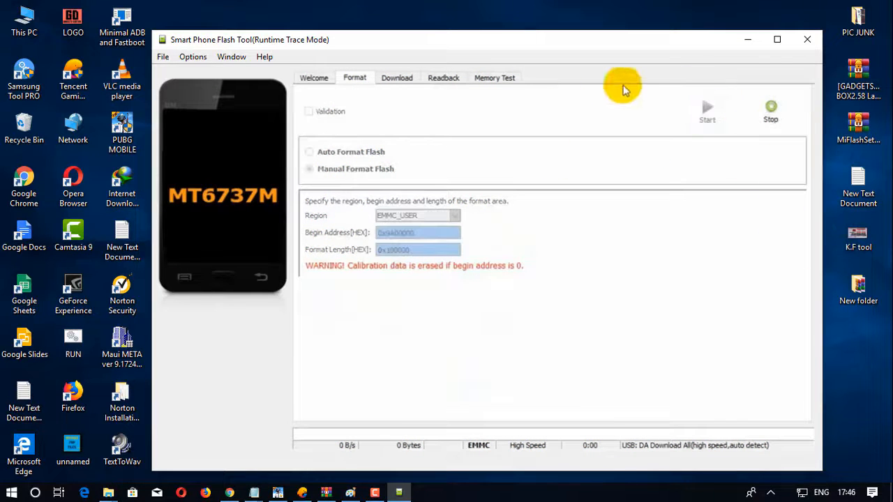